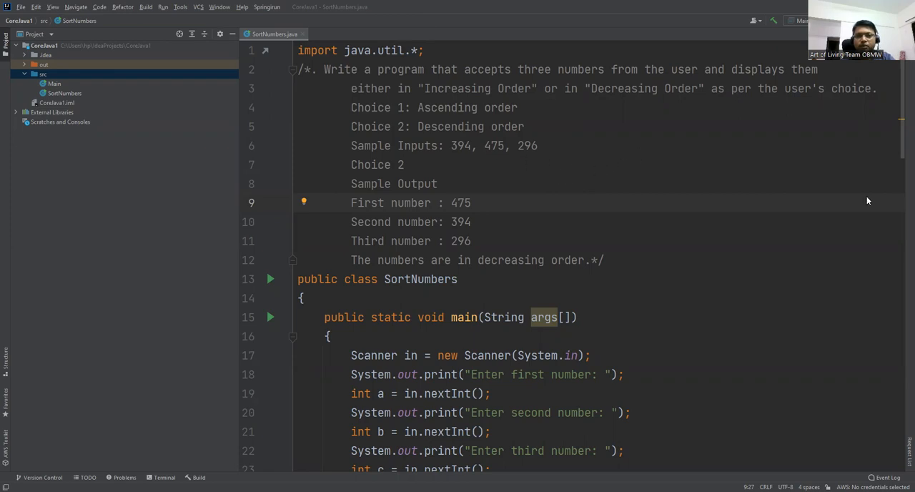
Highlight the task comment's Increasing Order, Descending choice and sample inputs 394, 475, 296
drag(464, 70, 676, 69)
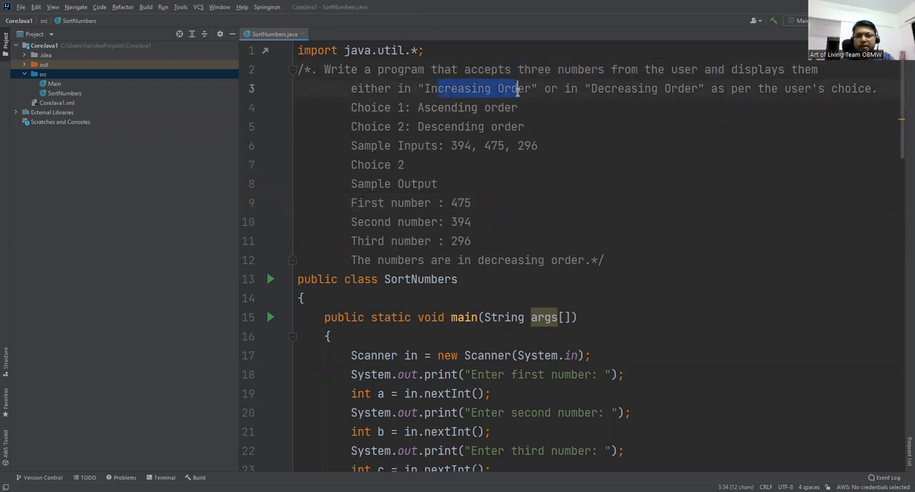
double_click(627, 88)
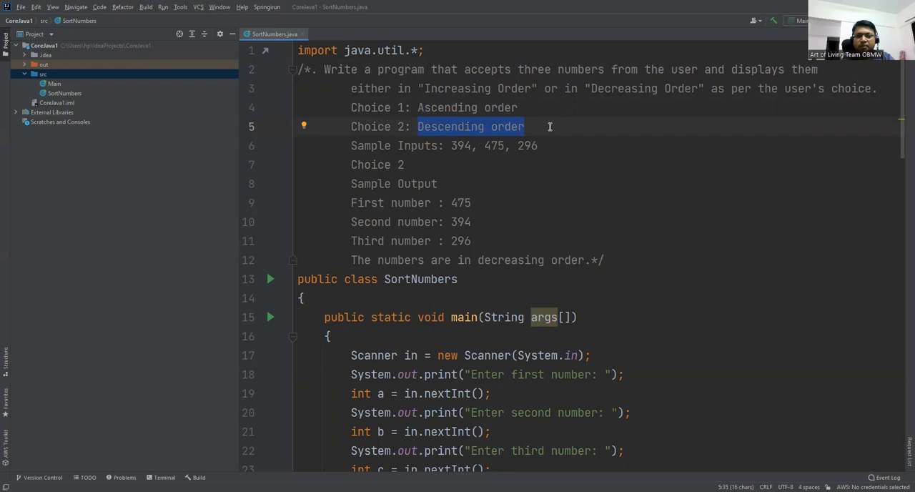
double_click(494, 145)
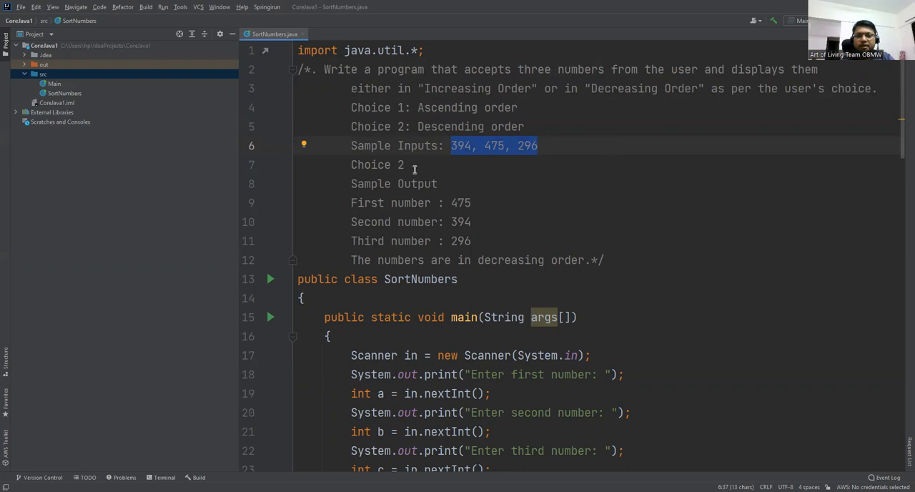
double_click(399, 165)
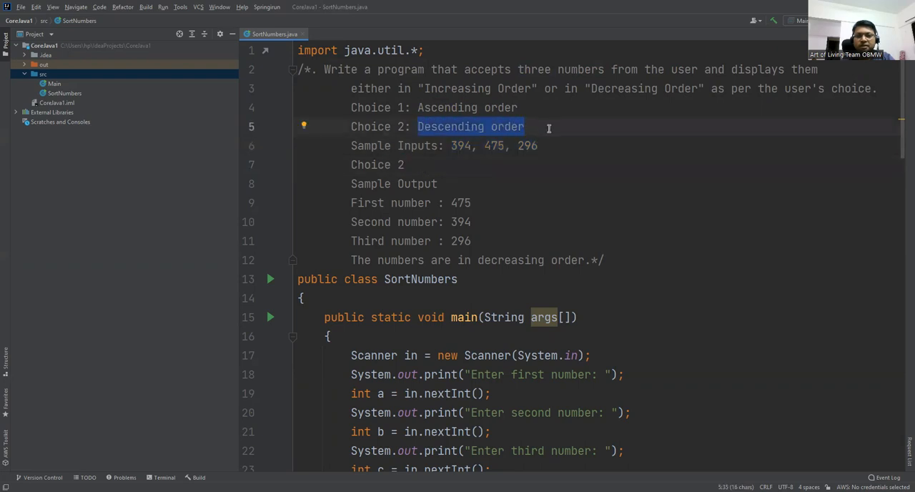
mouse_move(463, 165)
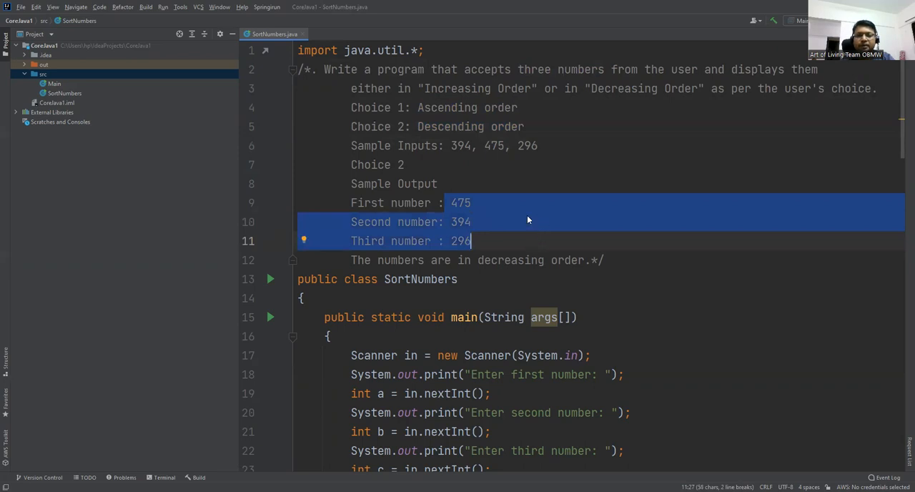
mouse_move(520, 160)
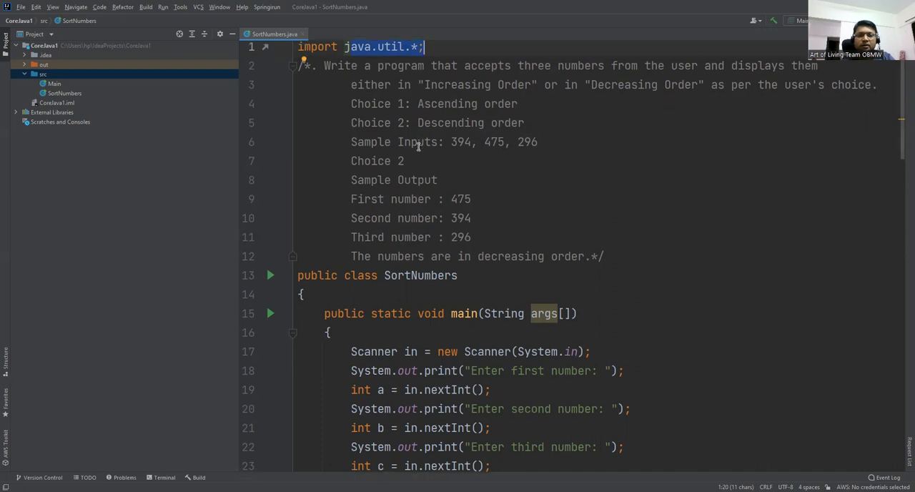
Highlight the second-number prompt, the choice prompts, the 'Wrong choice.' message and 'Descending'
scroll(down, 3)
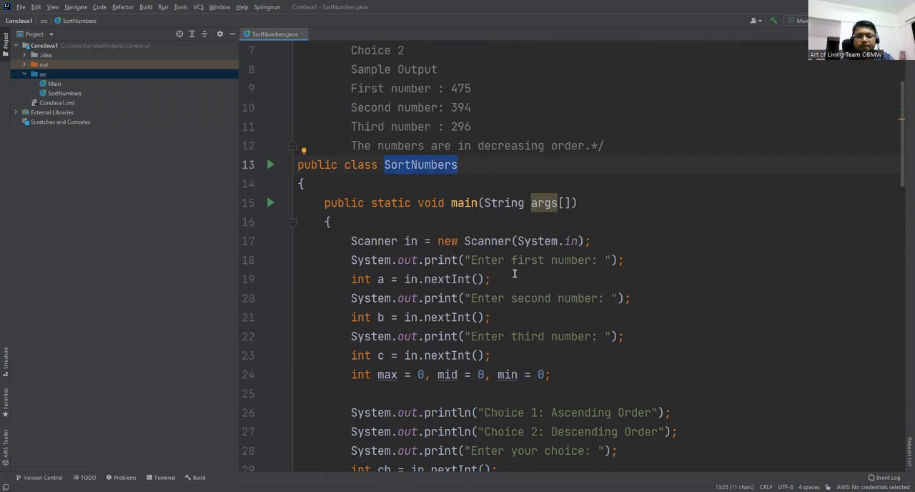
scroll(down, 3)
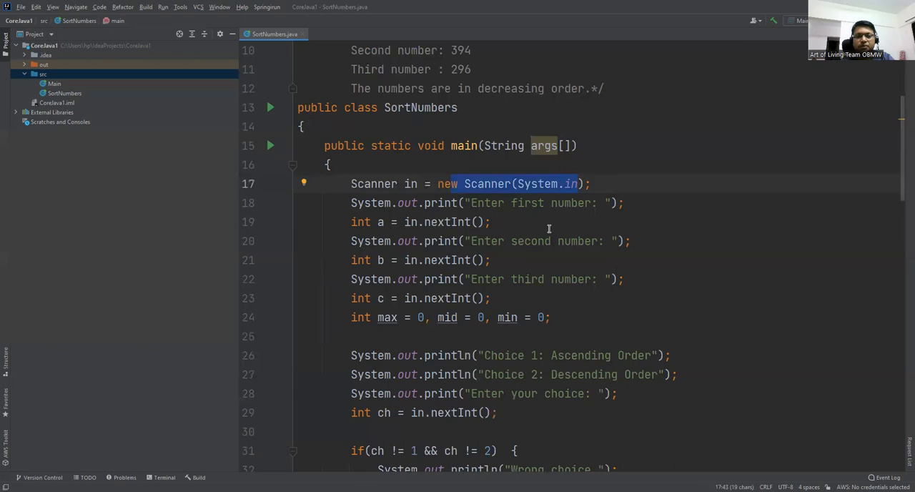
click(543, 202)
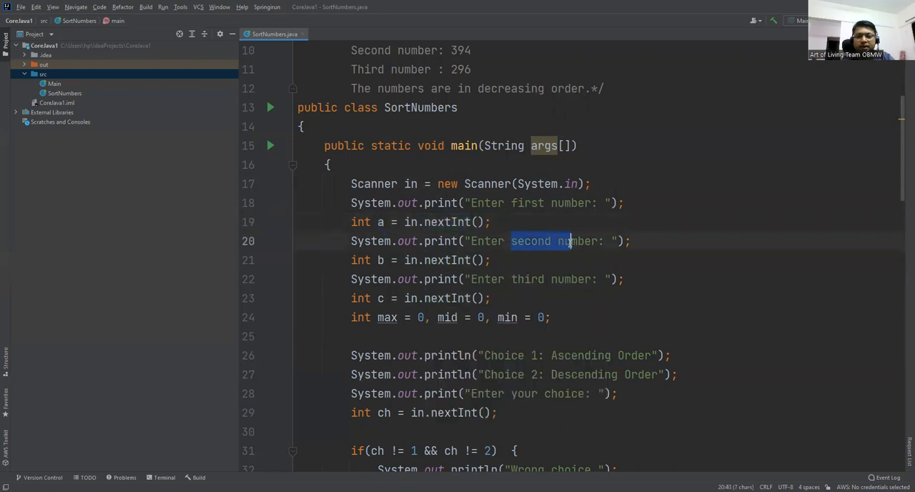
double_click(528, 279)
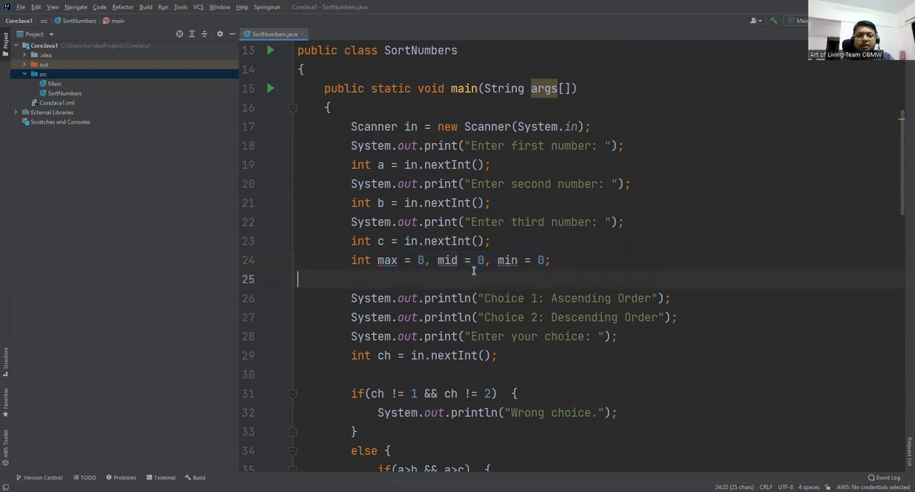
double_click(447, 260)
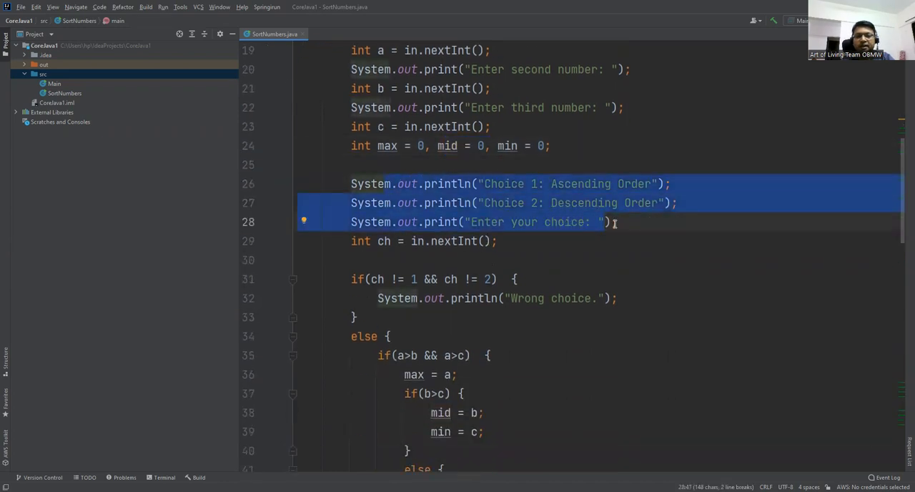
click(495, 222)
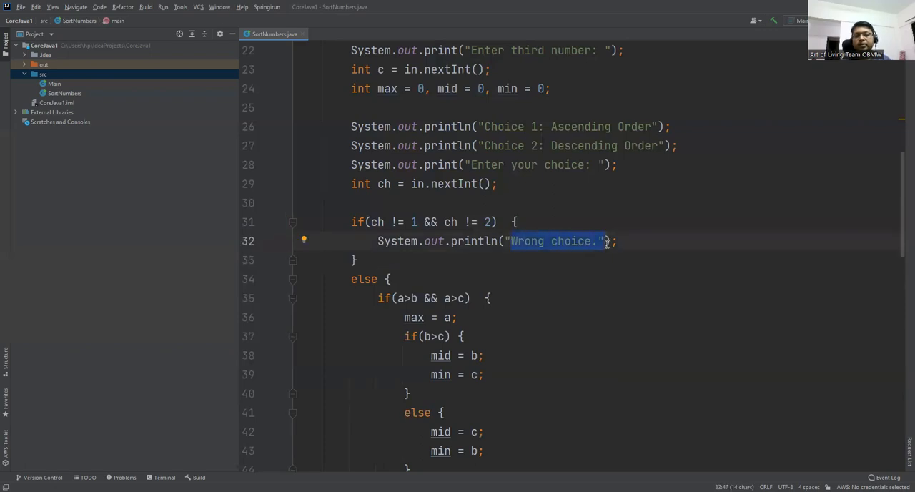
double_click(584, 146)
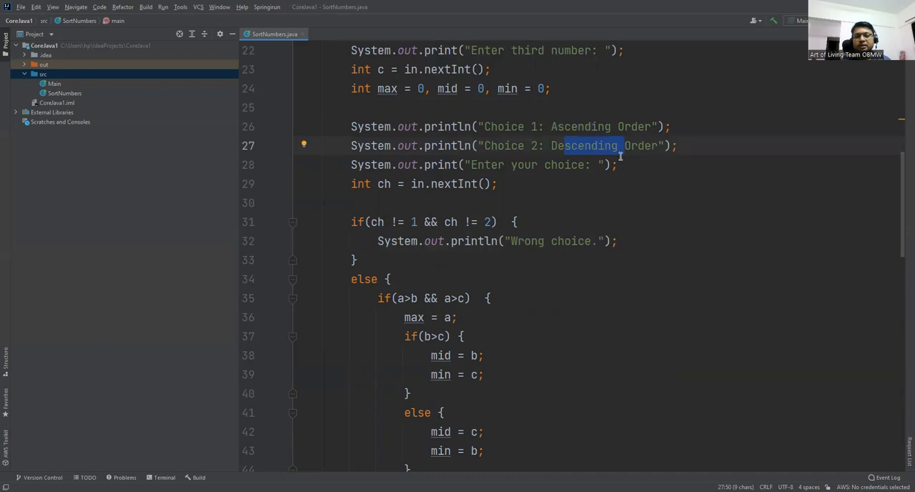
mouse_move(631, 213)
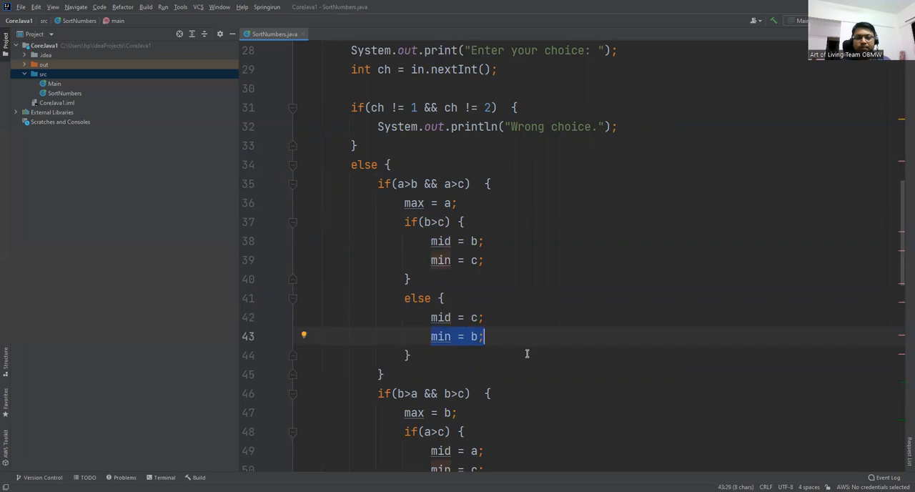
Highlight the increasing and descending result messages, then build and run the project
scroll(down, 3)
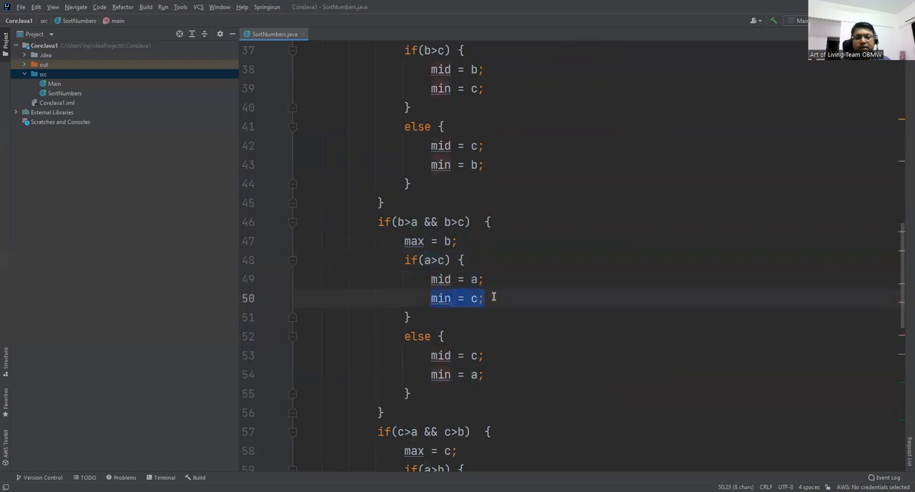
scroll(down, 3)
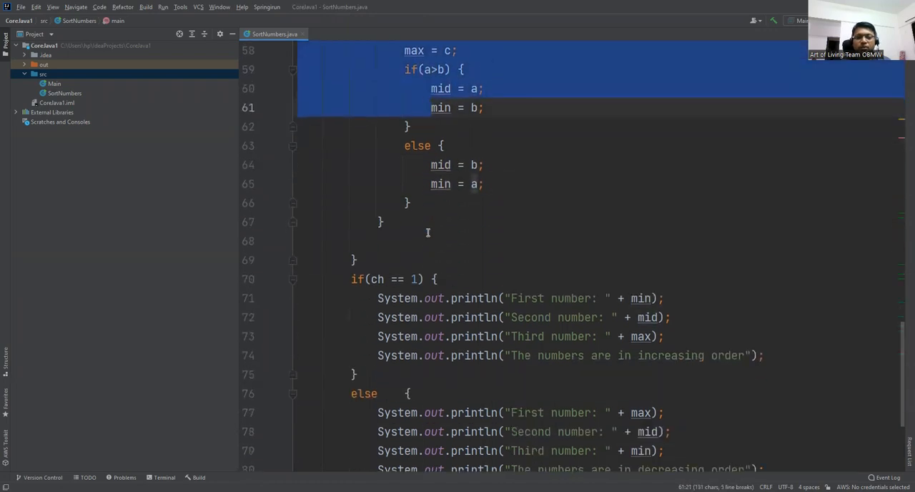
scroll(down, 3)
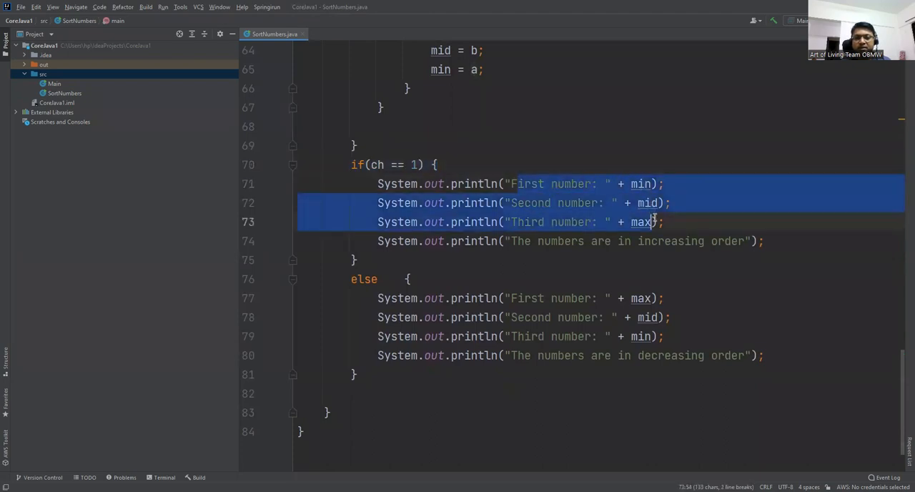
click(631, 221)
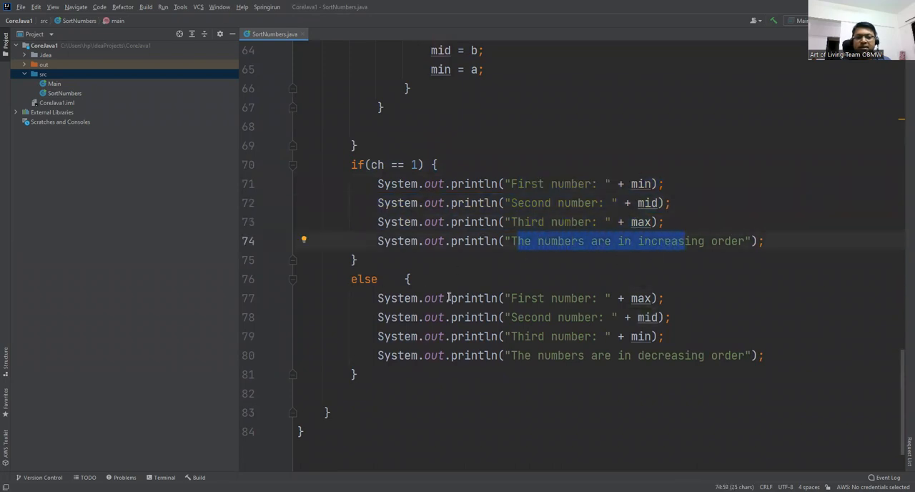
click(640, 298)
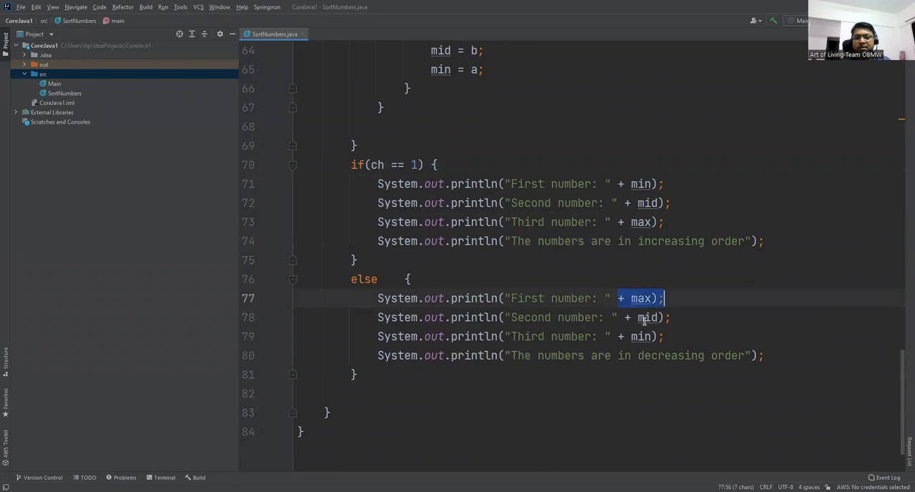
click(665, 336)
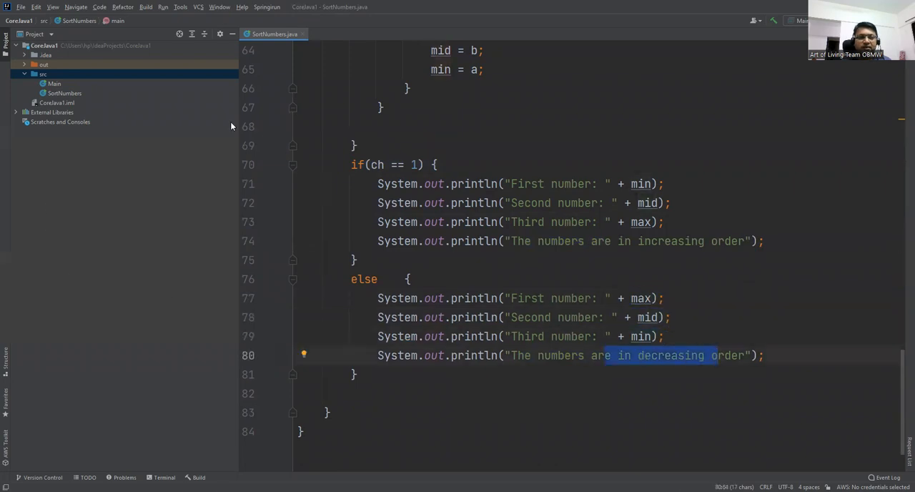
click(163, 7)
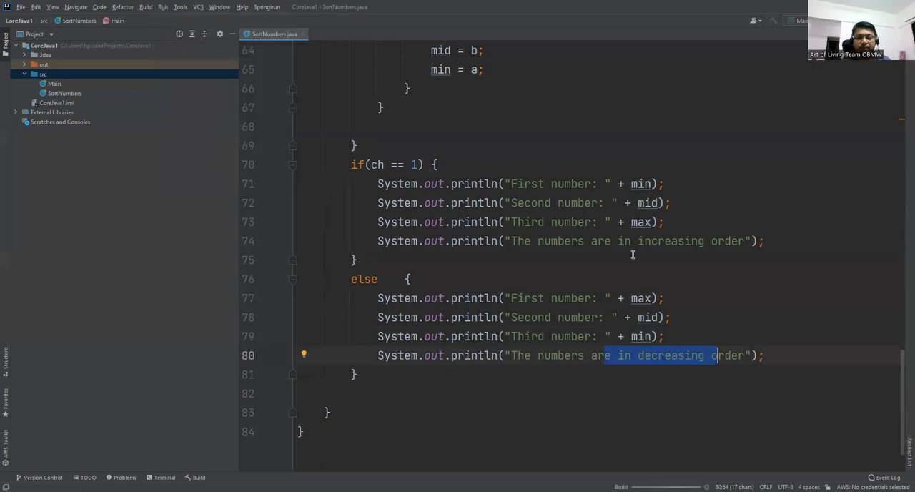
mouse_move(475, 222)
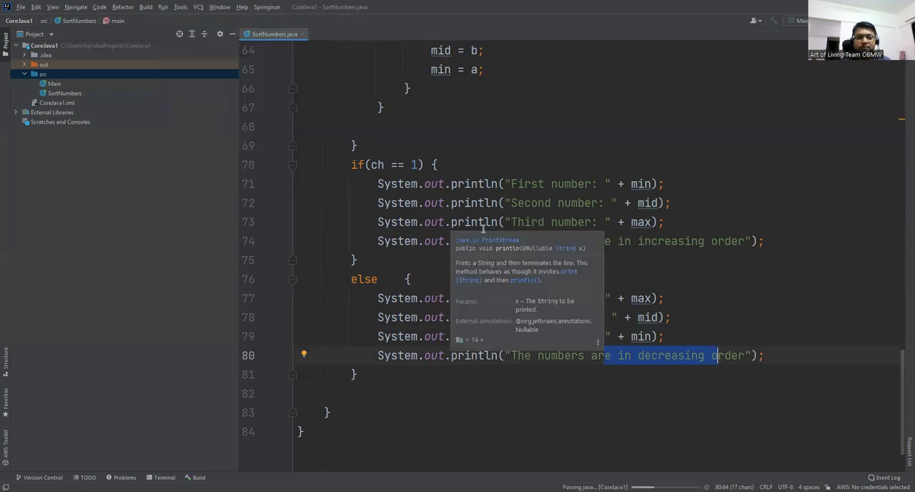
Run SortNumbers.main() from the SortNumbers context menu in the Project tree
click(163, 6)
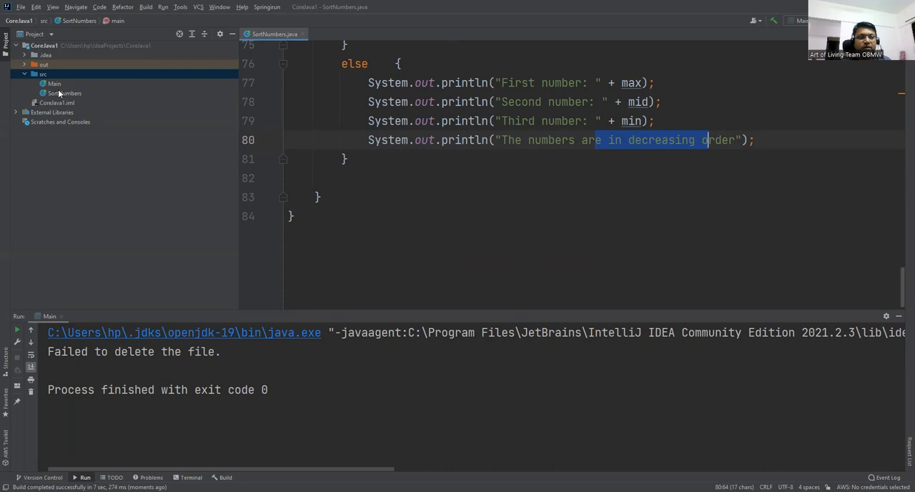
right_click(64, 93)
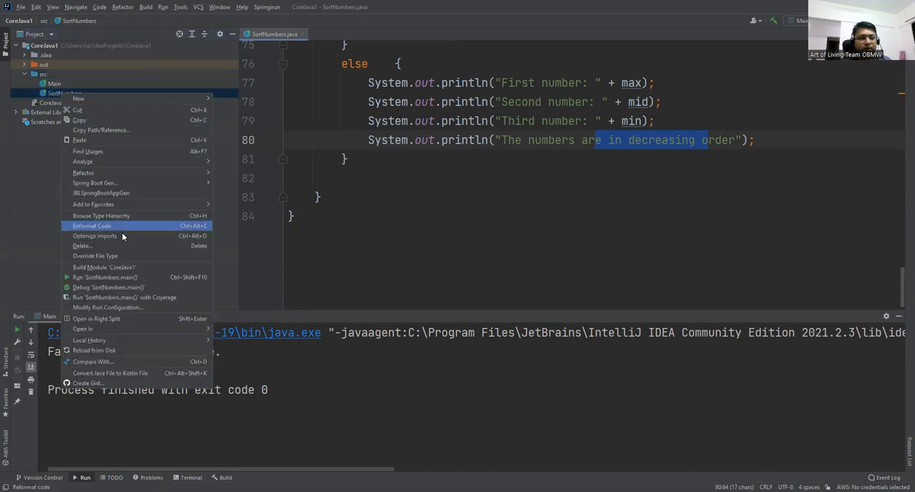
mouse_move(101, 215)
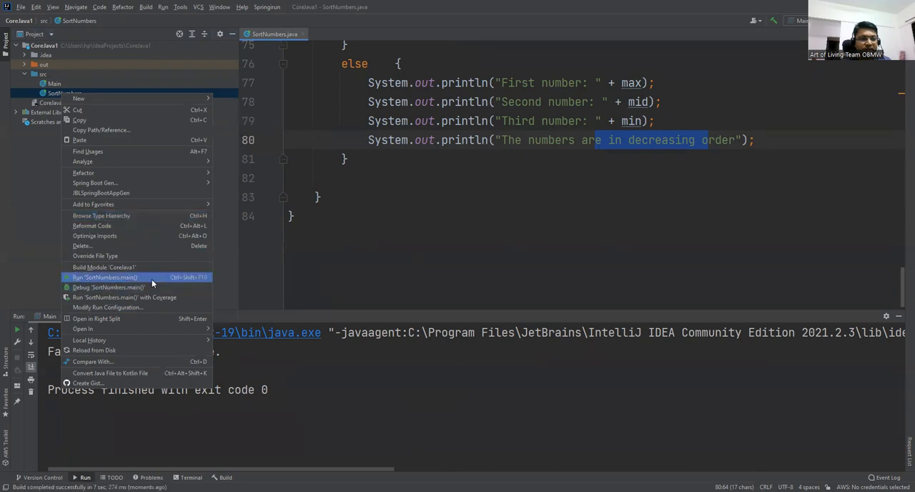
click(105, 277)
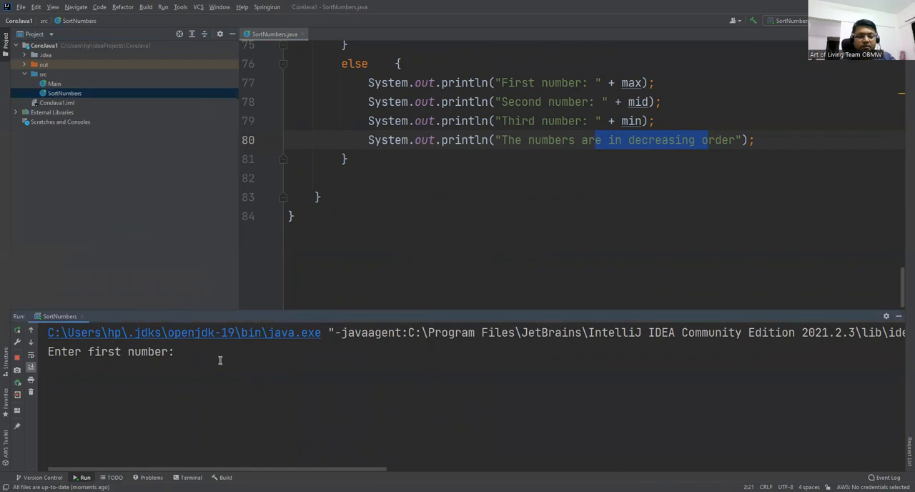
Enter 9 as the first number in the Run console
text(9)
text(12)
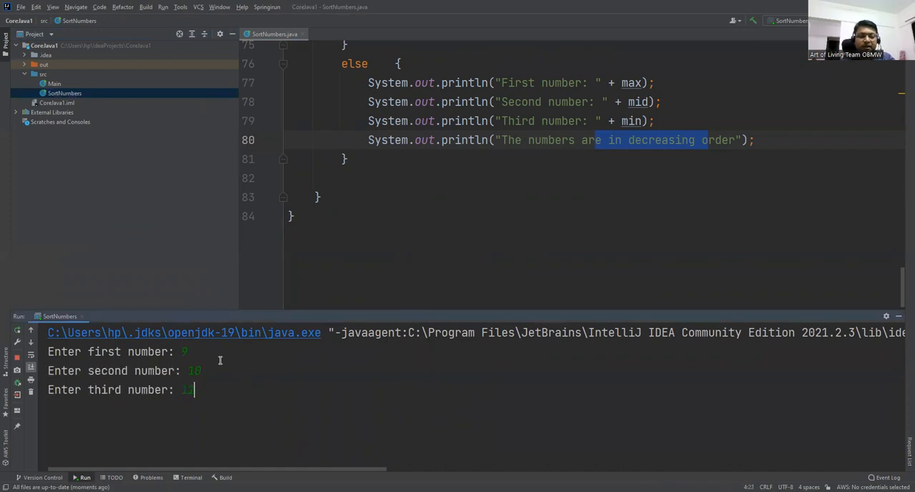
key(enter)
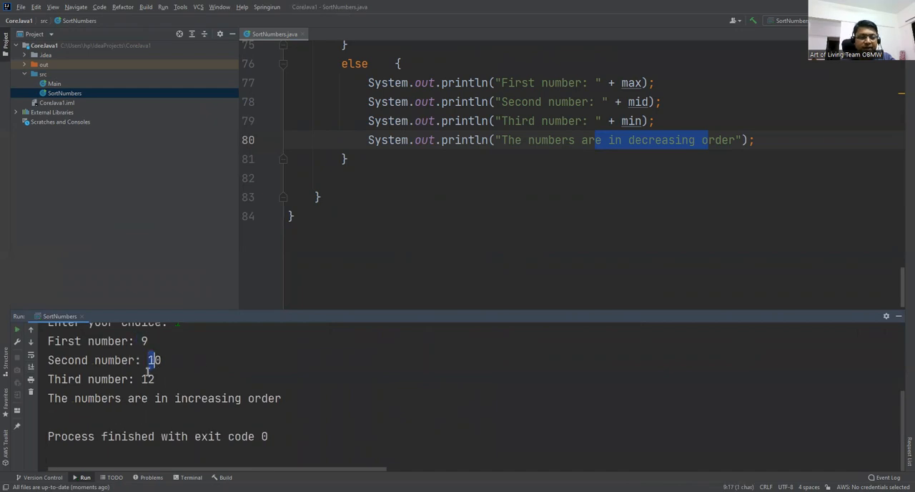
click(146, 7)
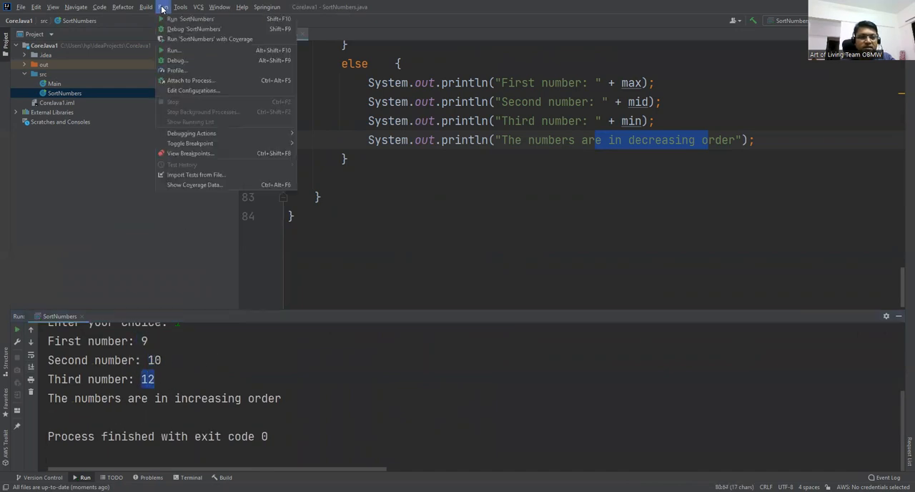
Rerun SortNumbers, enter 36, and highlight 36 in the decreasing-order result
click(191, 19)
text(32)
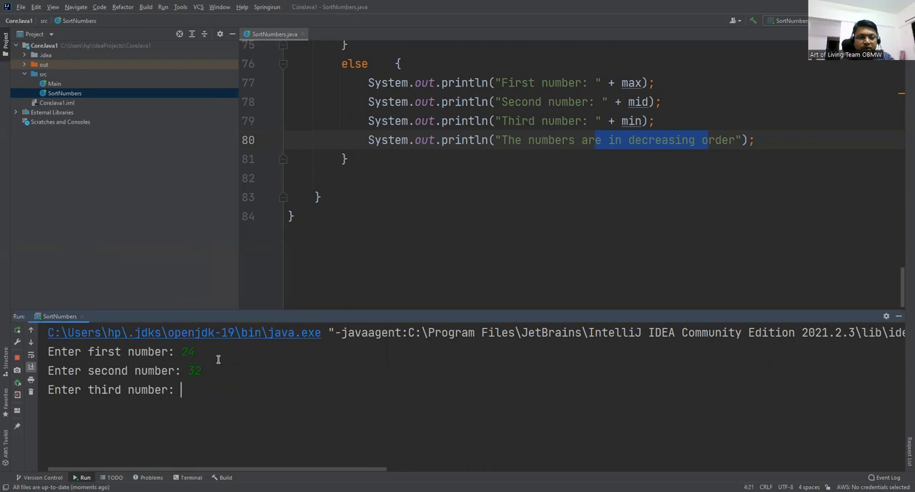
text(36)
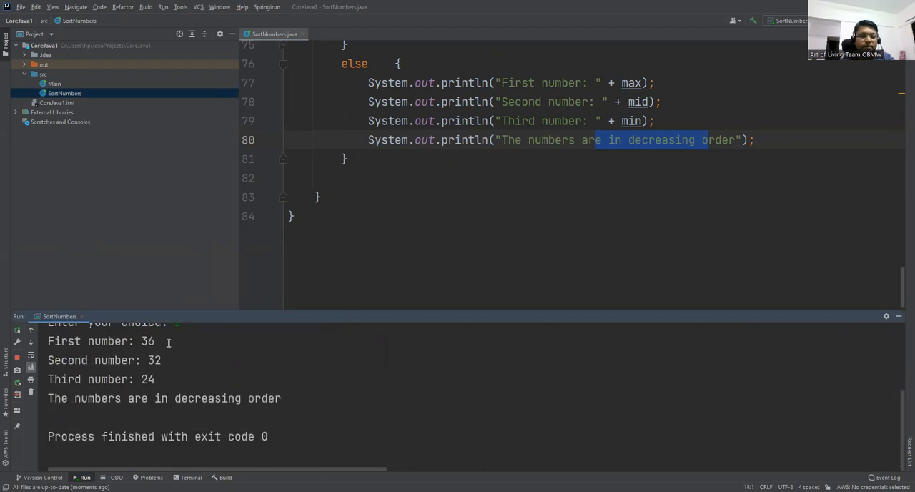
double_click(147, 379)
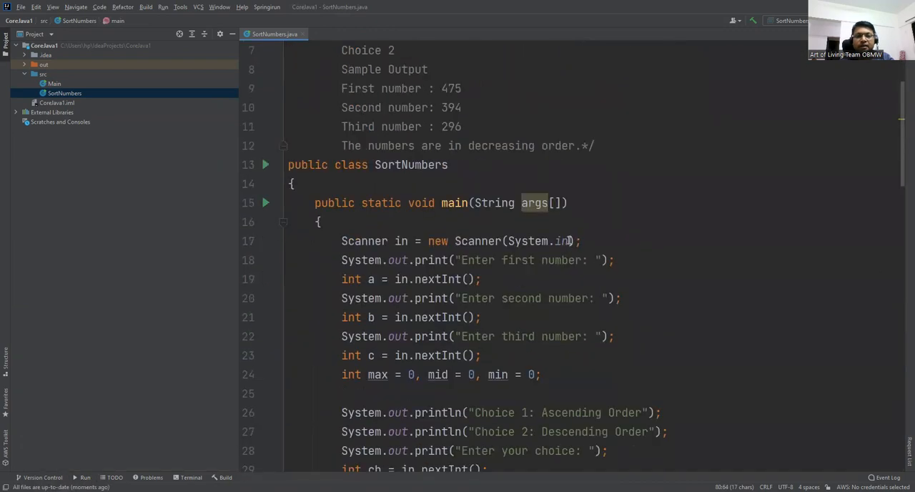
scroll(down, 3)
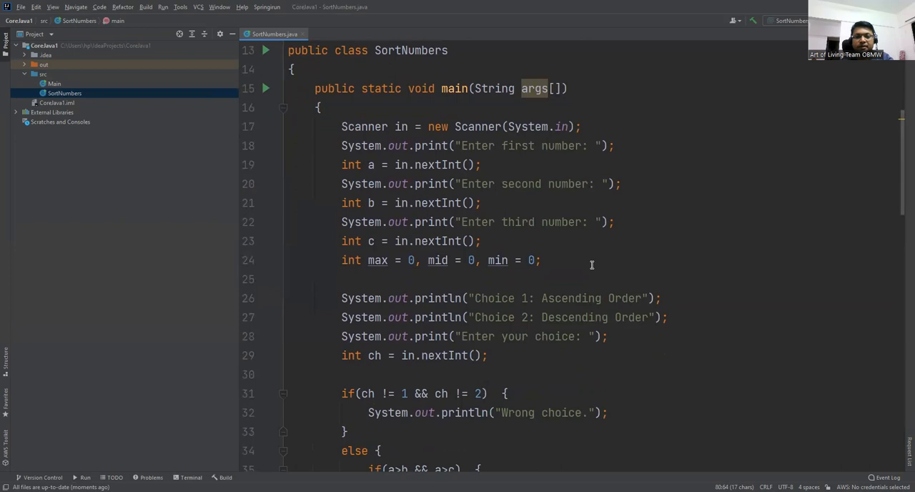
scroll(down, 3)
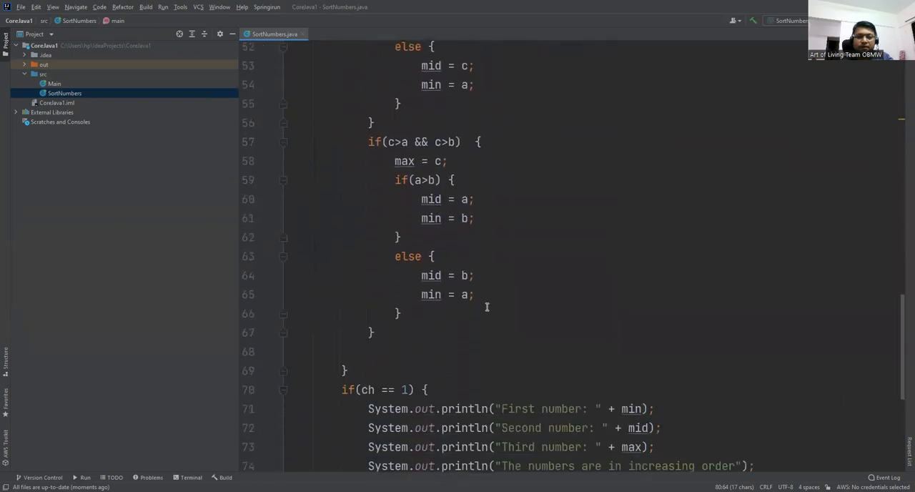
scroll(down, 3)
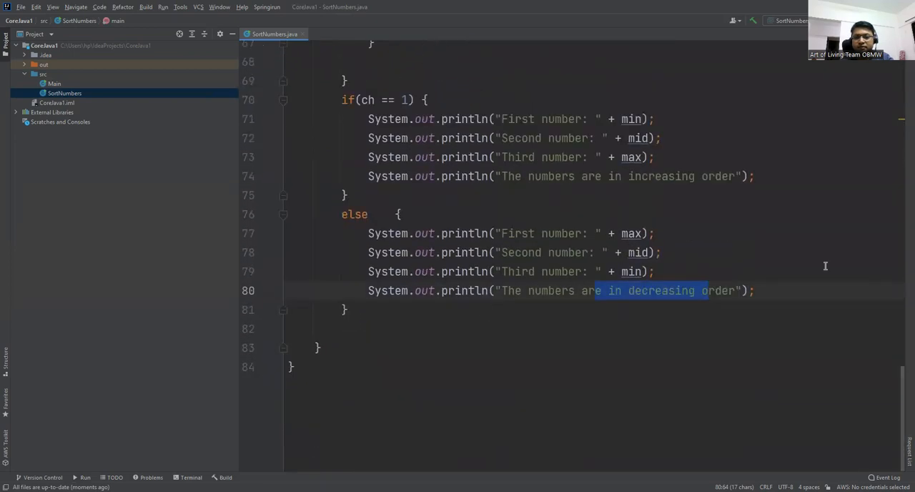
mouse_move(572, 387)
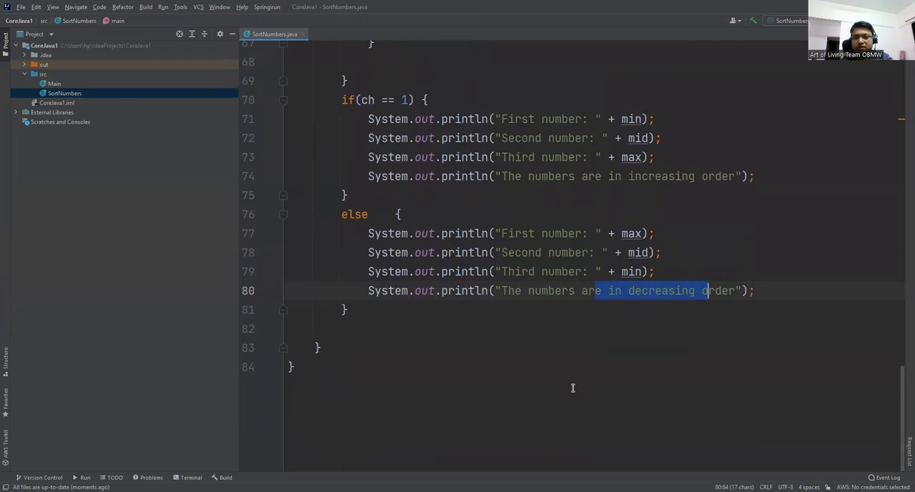
mouse_move(585, 415)
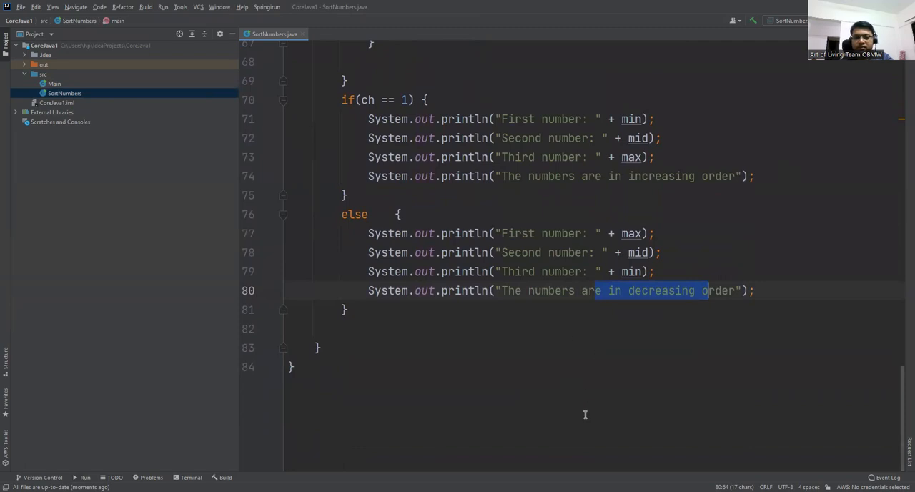
mouse_move(753, 452)
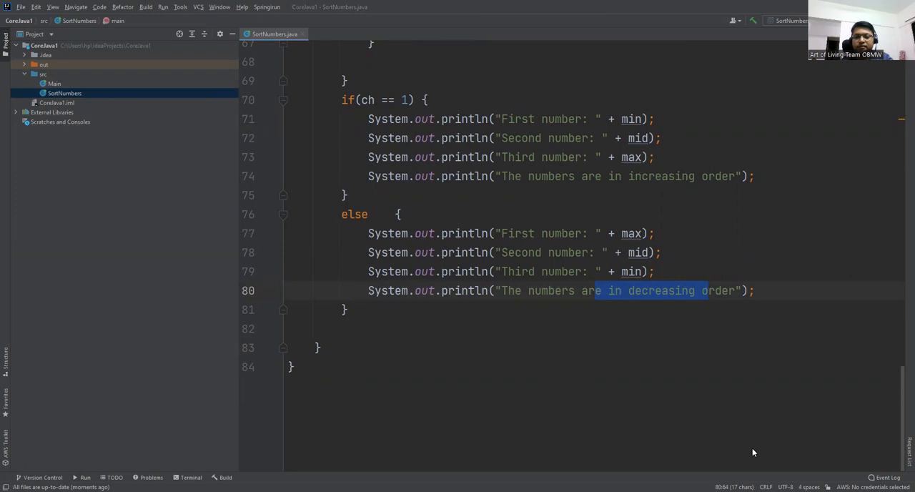